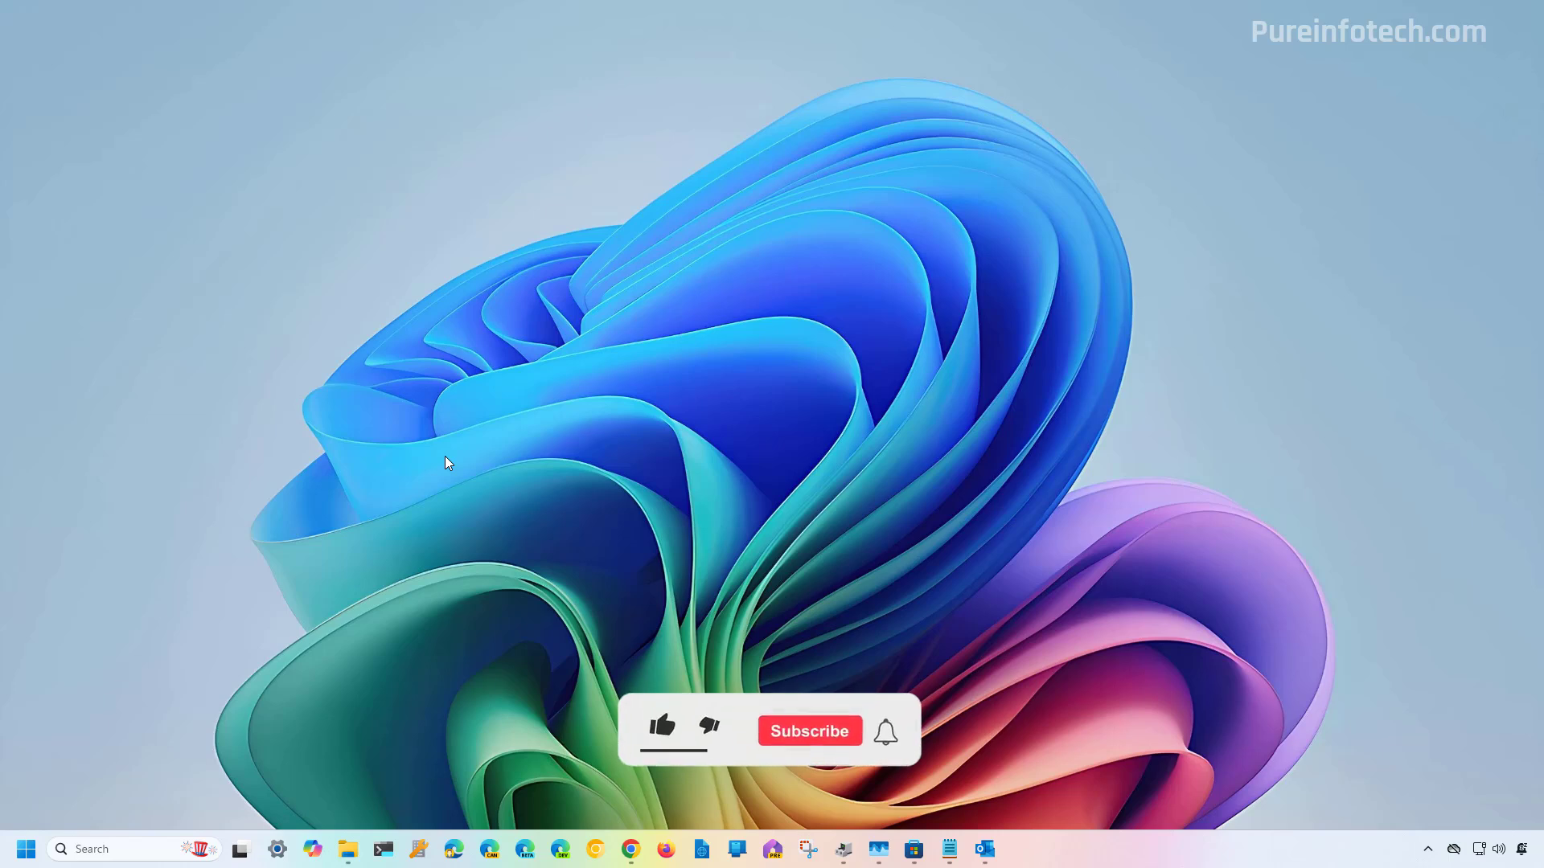
# Step: Launch Windows 11 Settings from the desktop
pyautogui.click(661, 729)
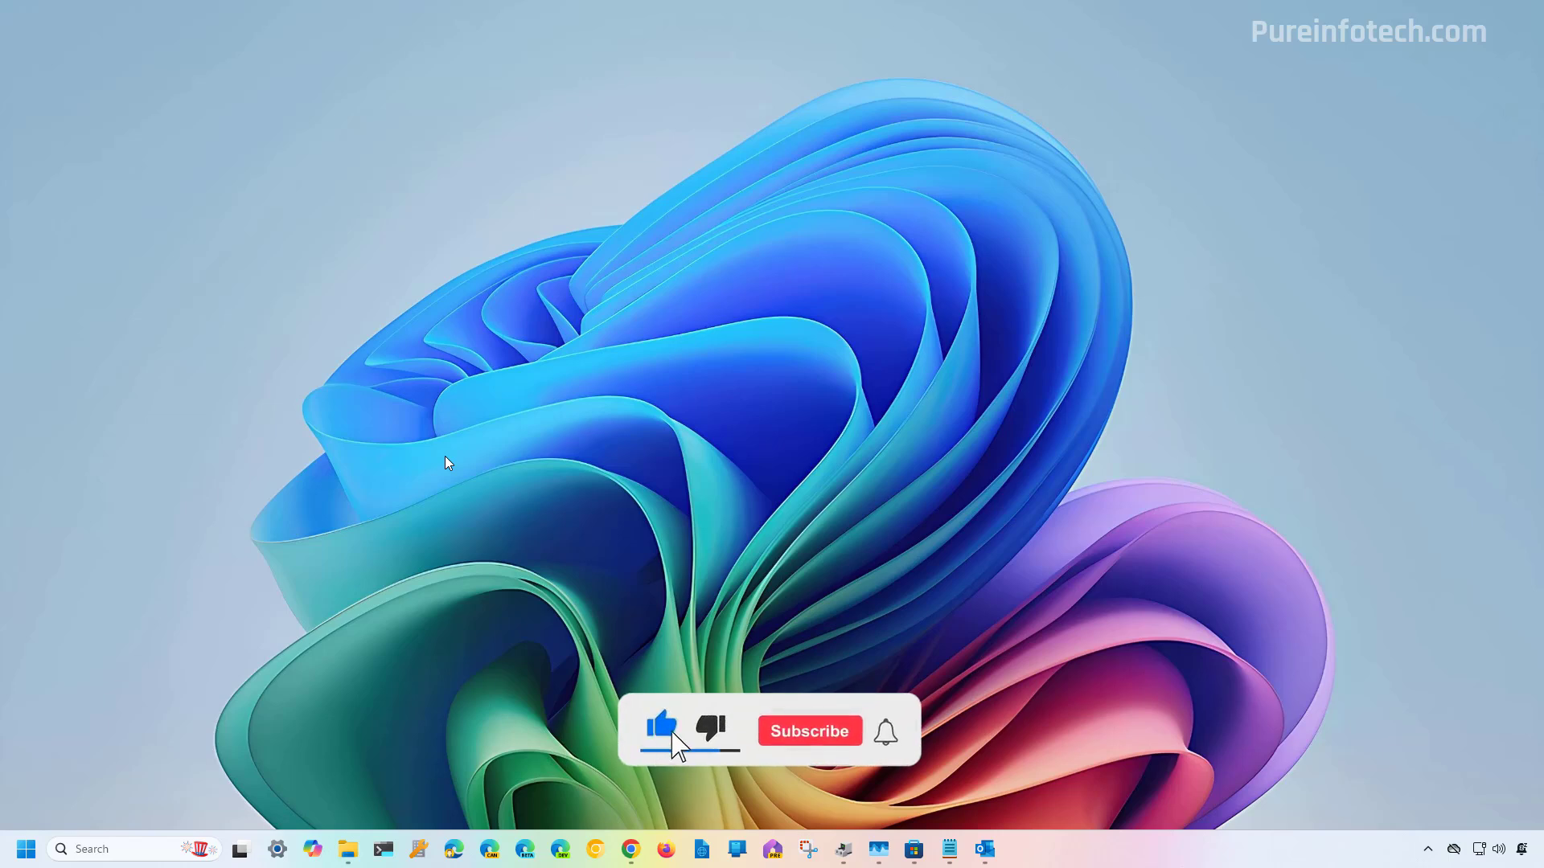
pyautogui.click(809, 730)
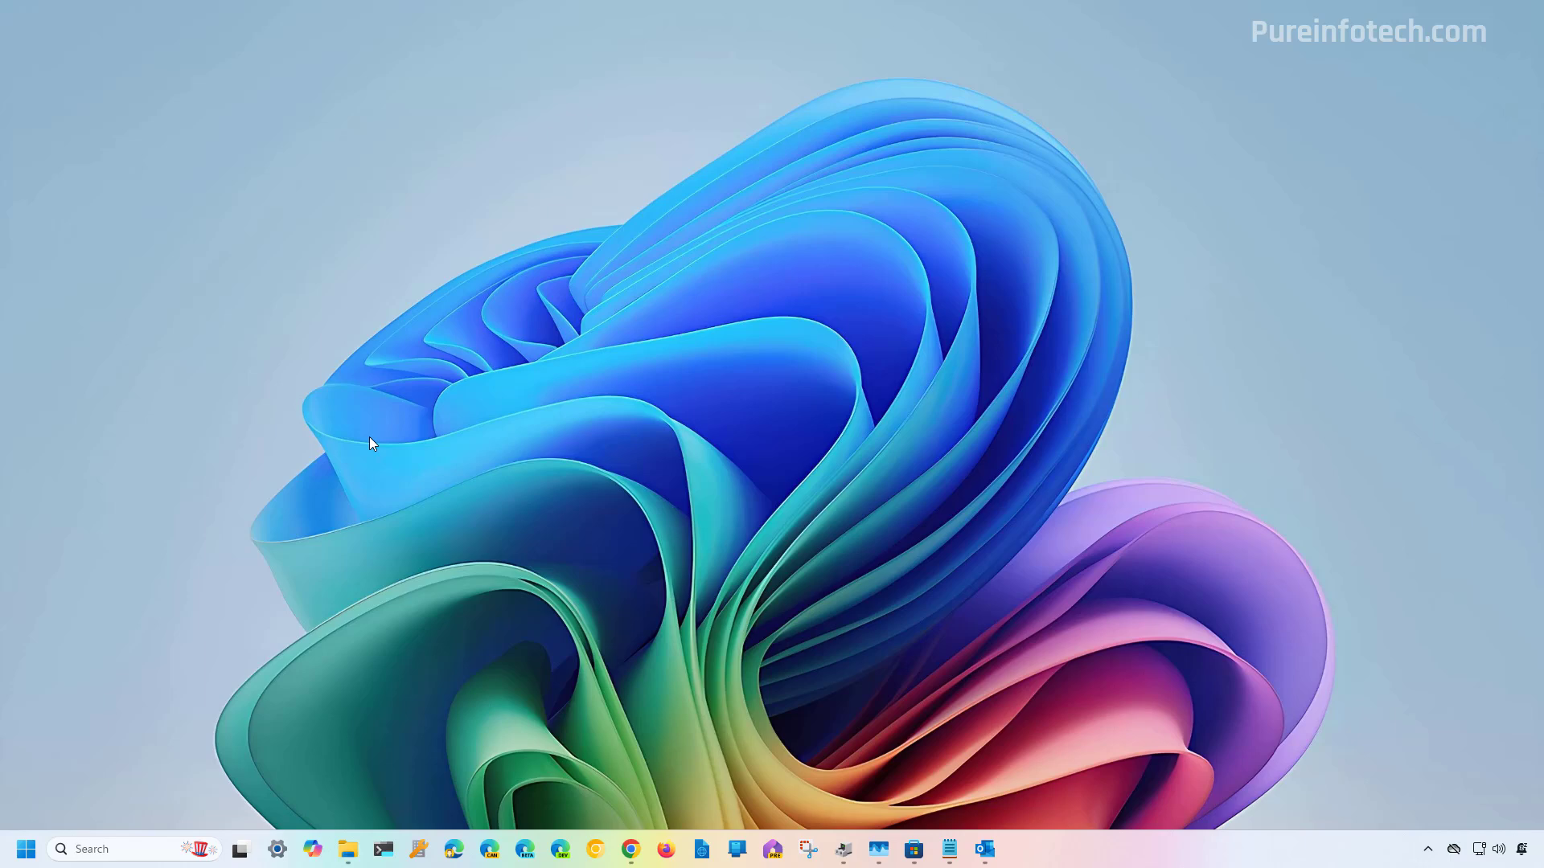
pyautogui.click(24, 849)
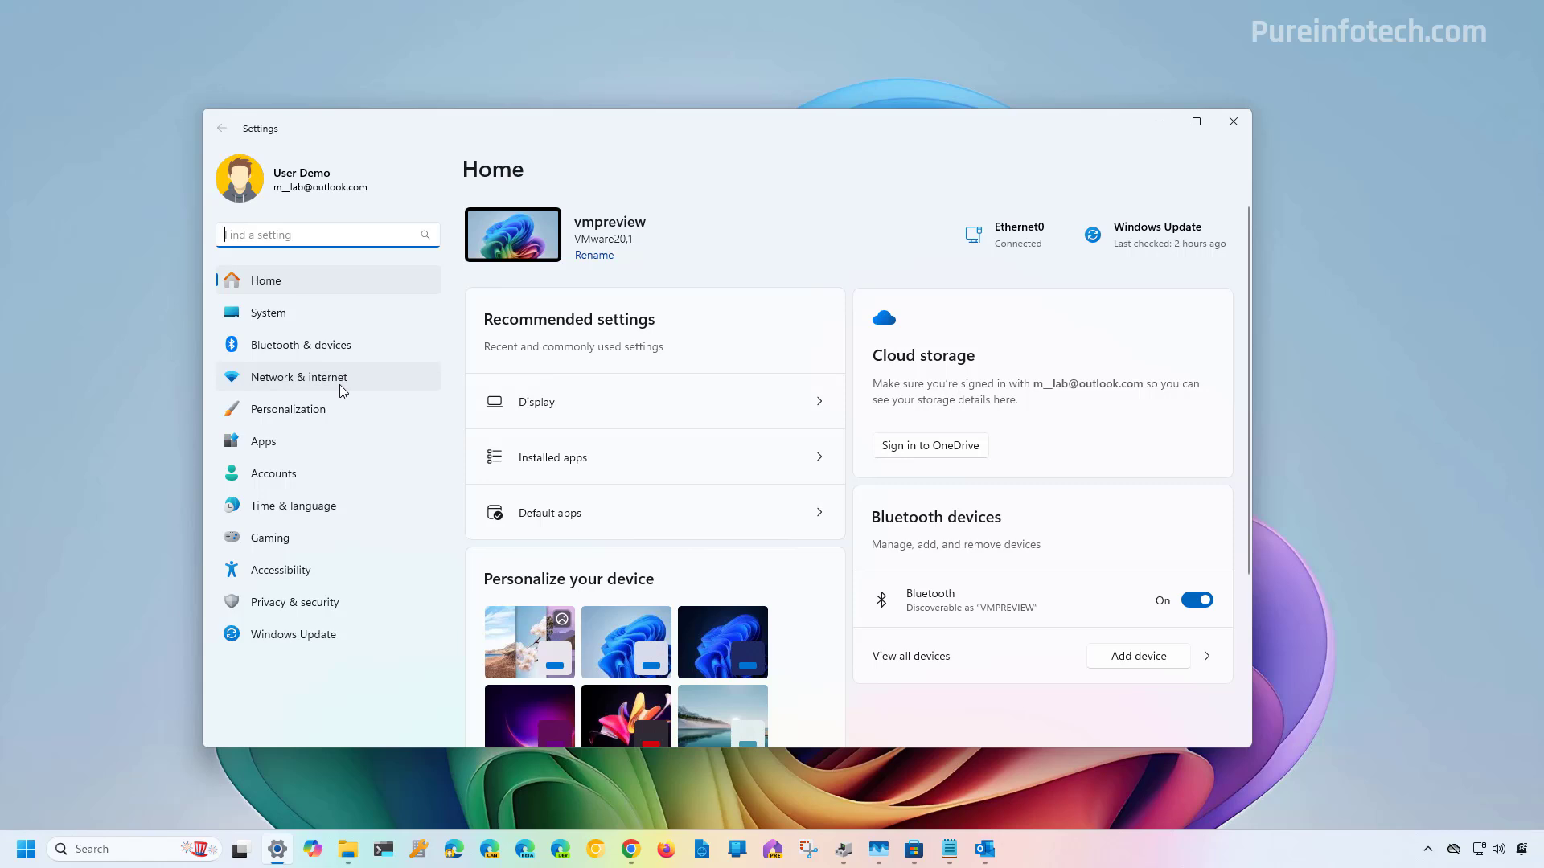
# Step: Navigate Network & internet > Wi-Fi > Manage known networks to the tsunami network's properties
pyautogui.click(299, 376)
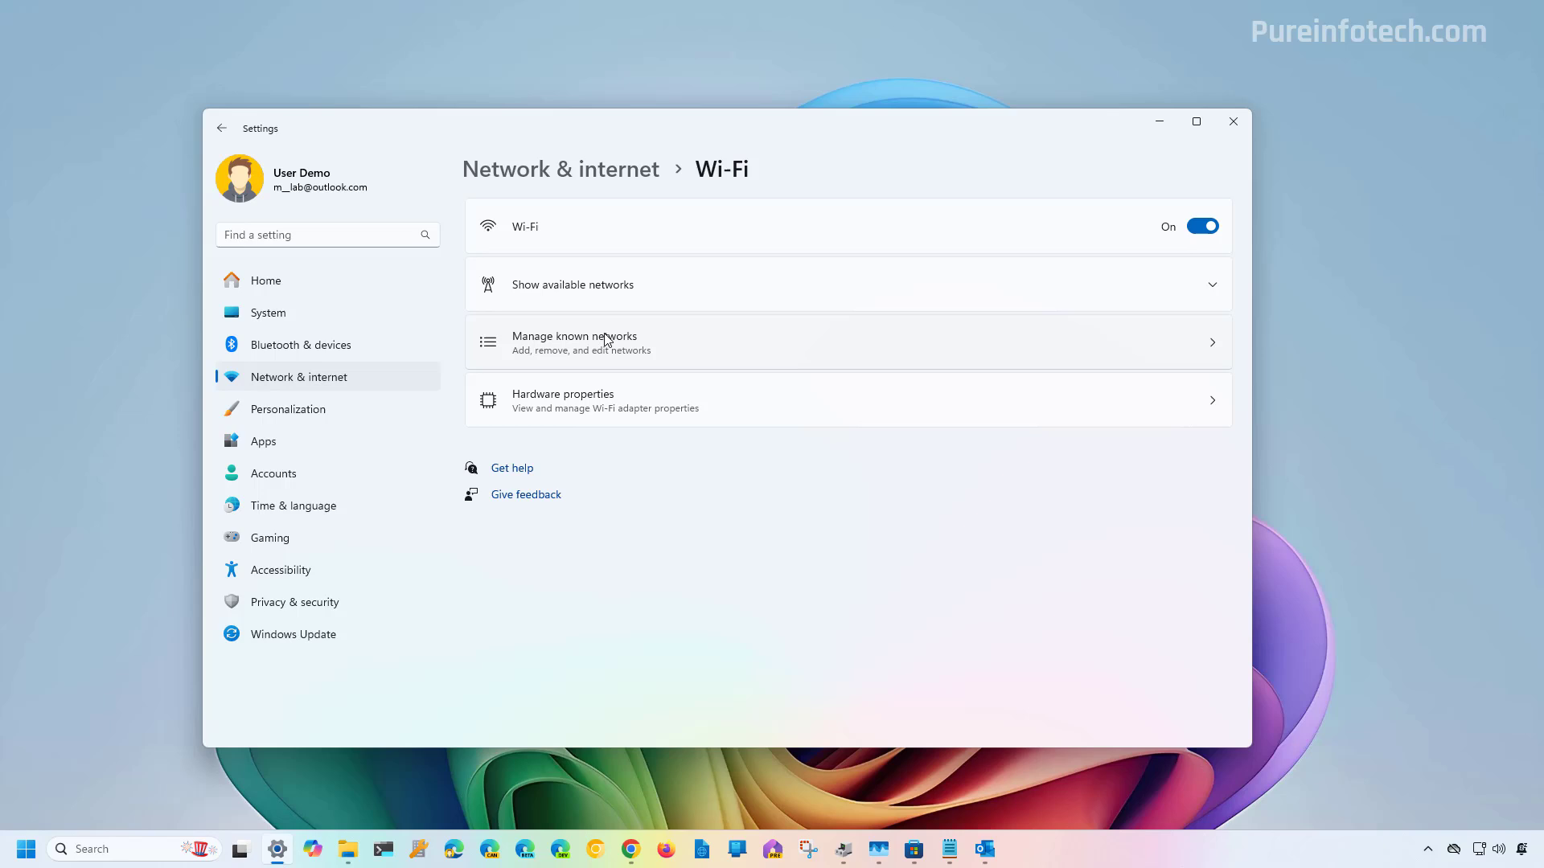
pyautogui.click(575, 341)
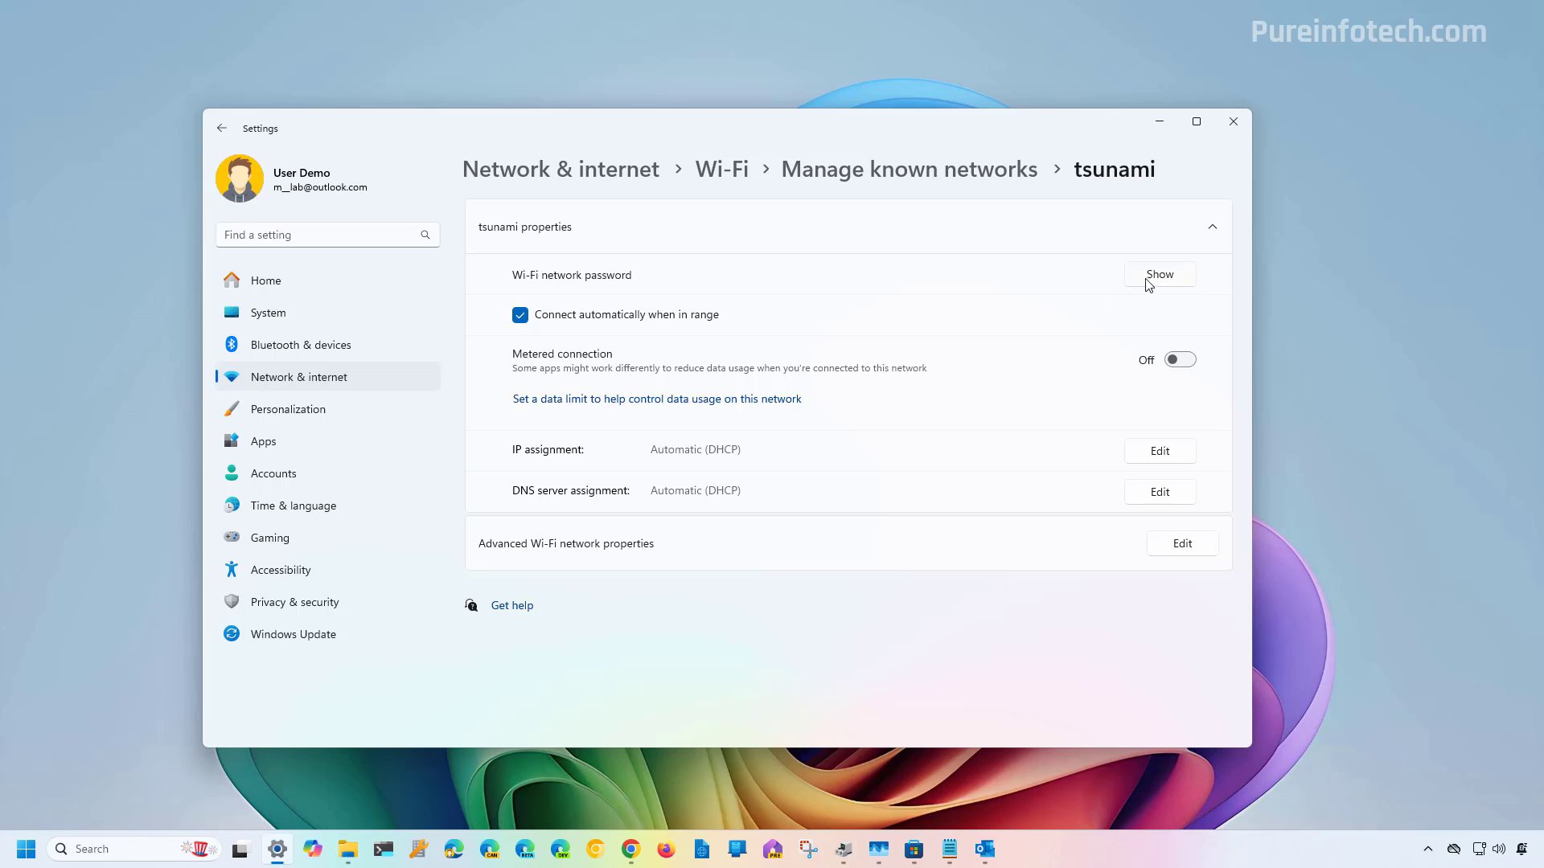
pyautogui.click(1158, 273)
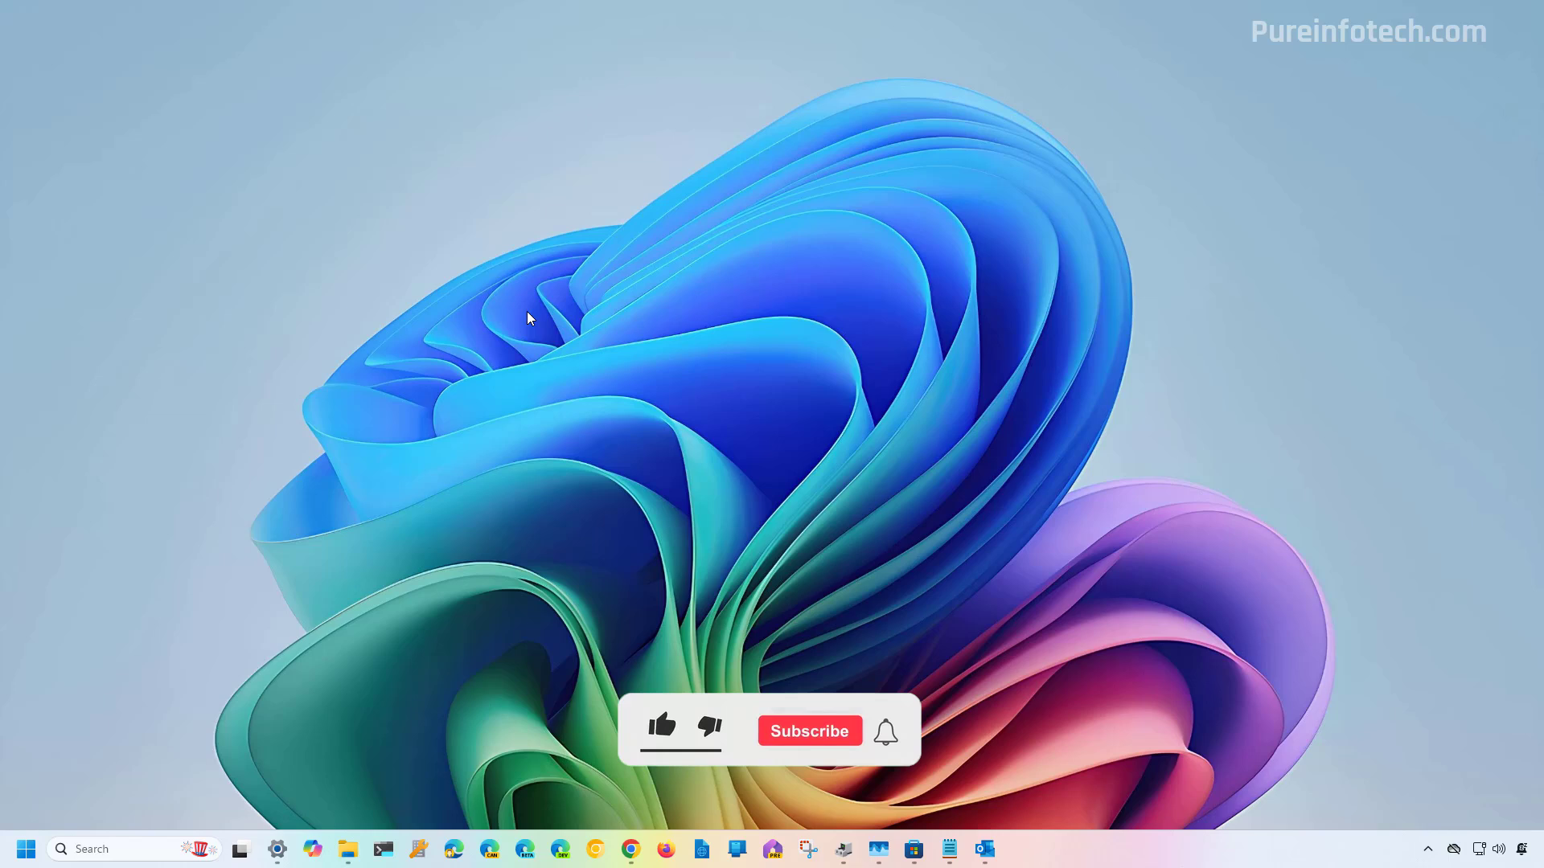
pyautogui.click(661, 729)
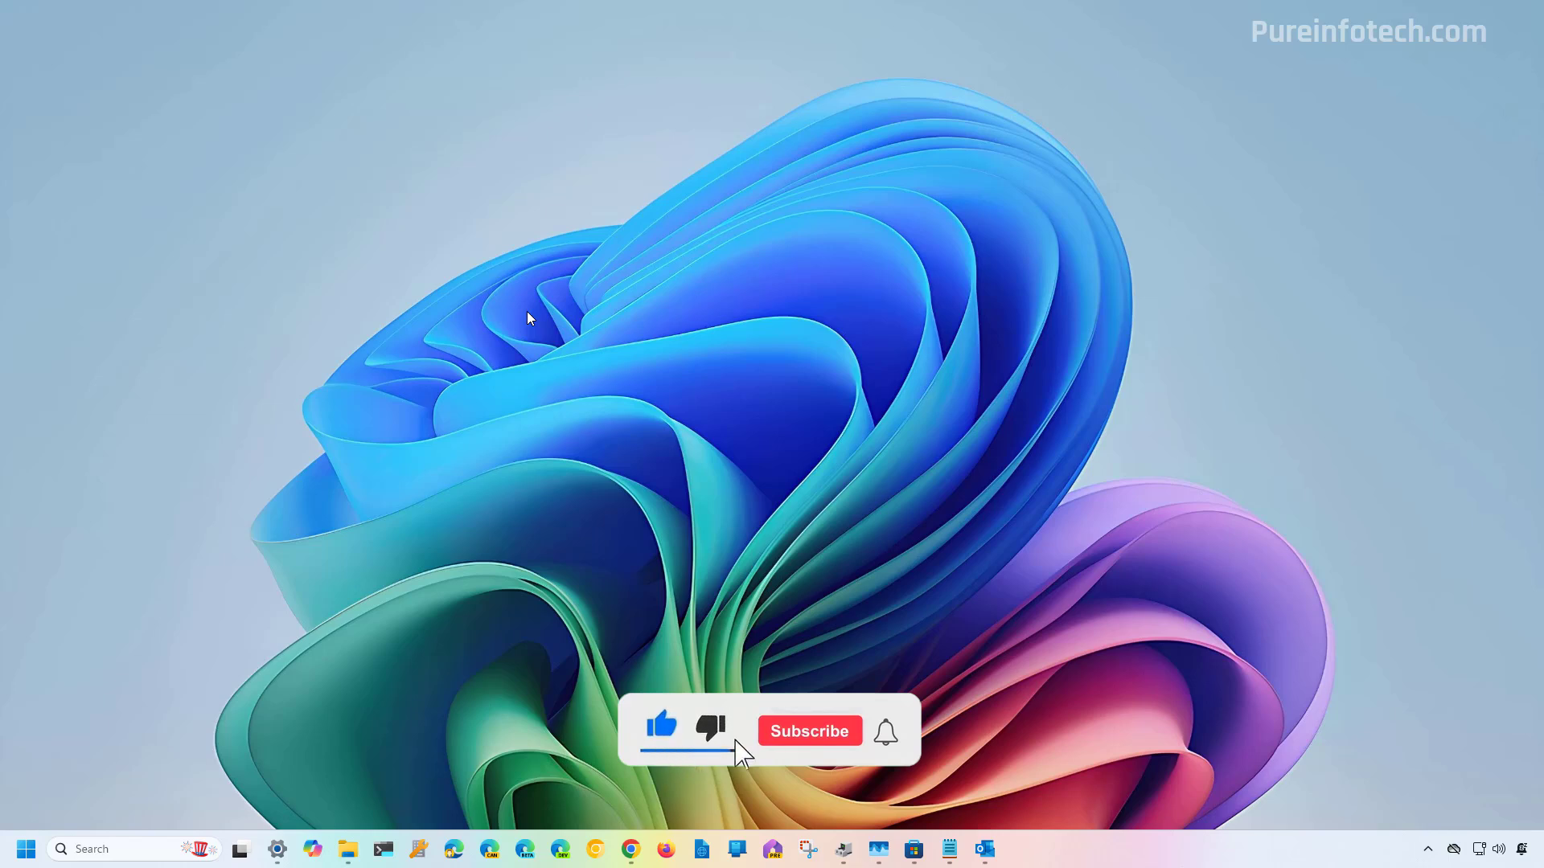
pyautogui.click(808, 730)
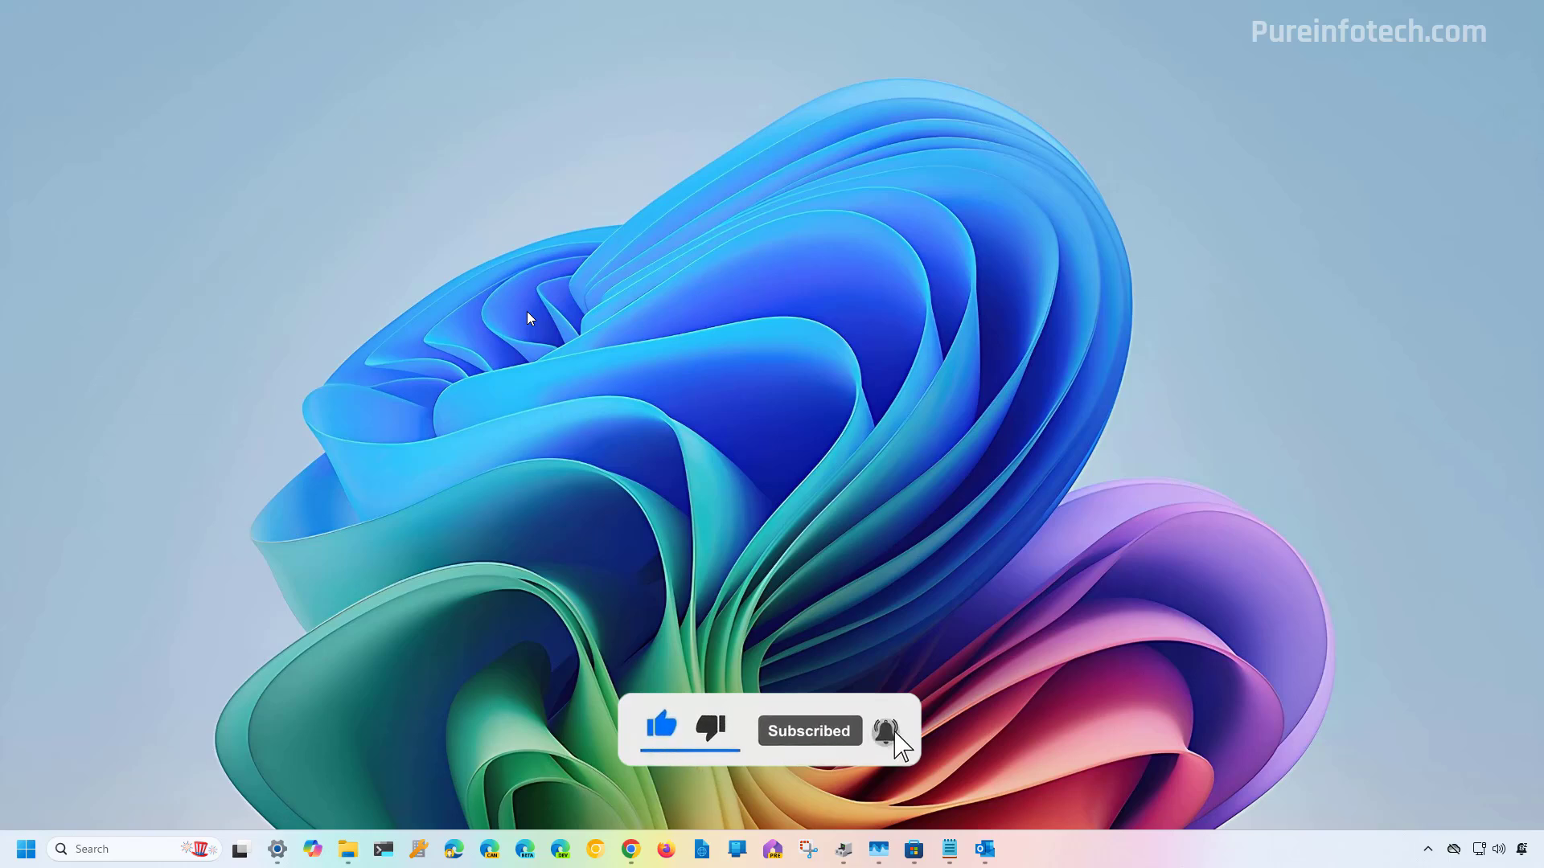